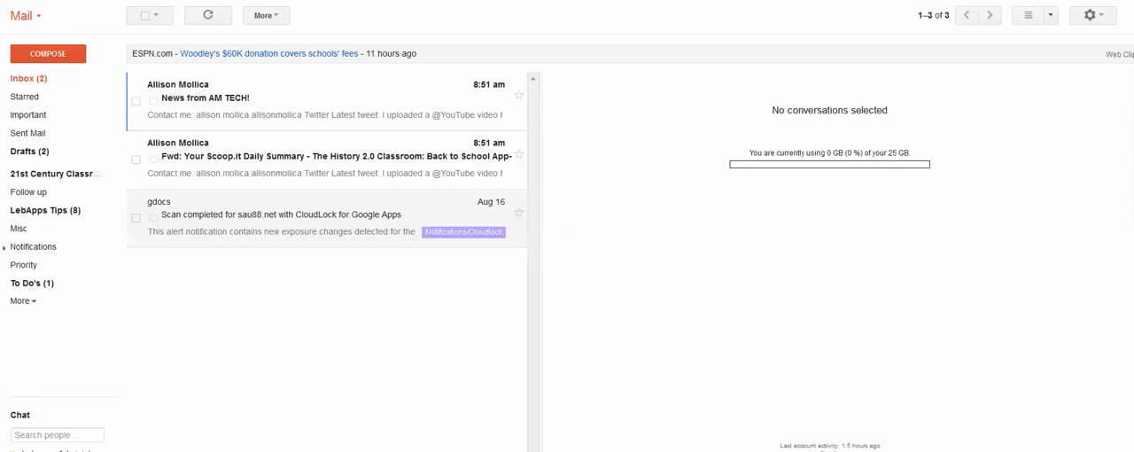
mouse_move(459, 121)
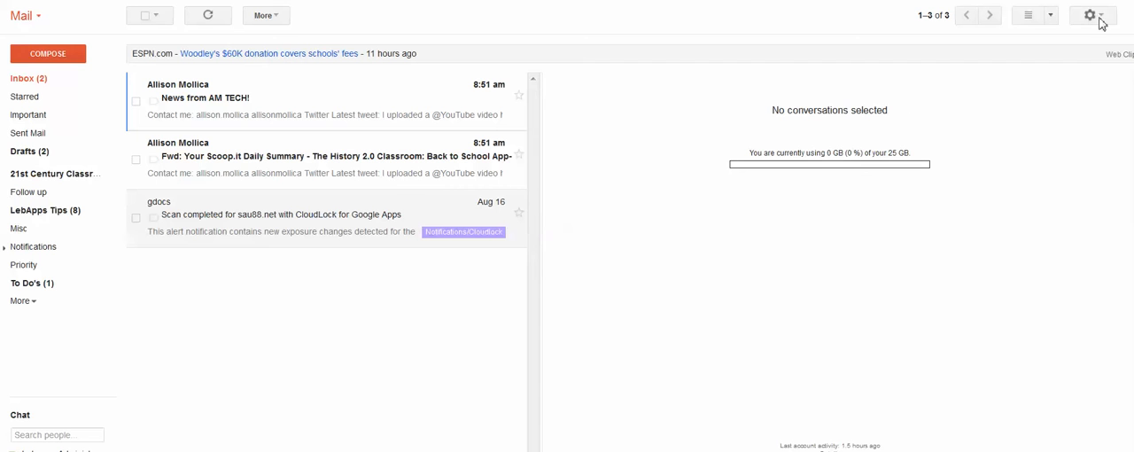
Step: Open Settings from the gear menu to reach the General settings page
click(1091, 15)
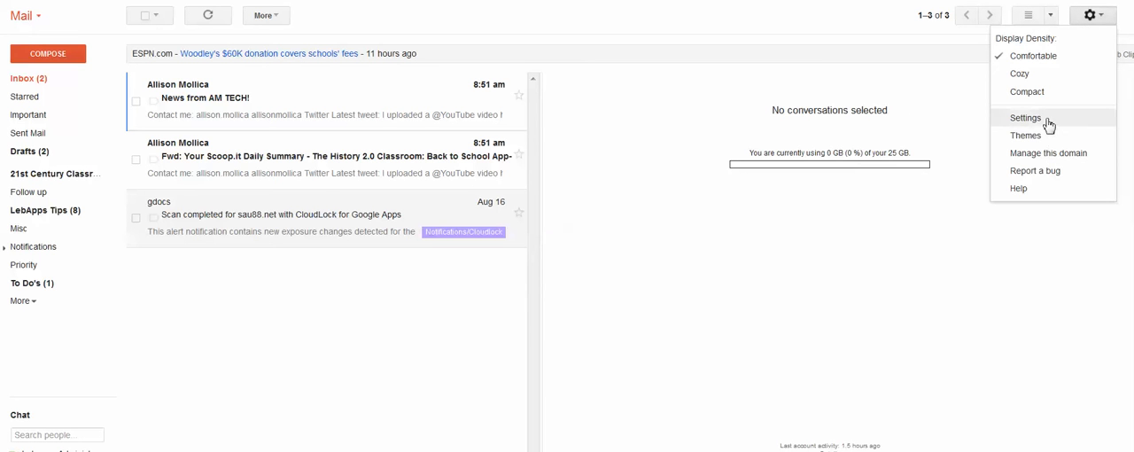
click(1025, 118)
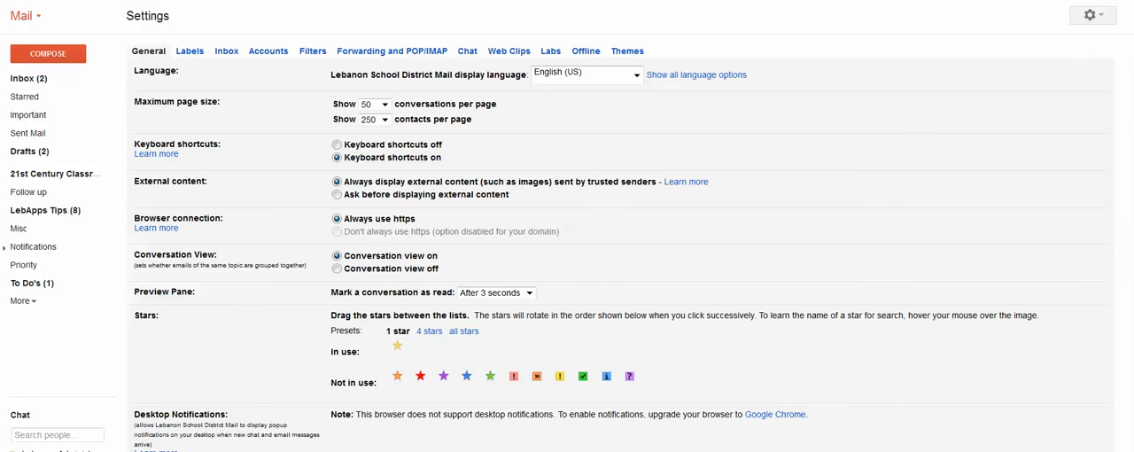
mouse_move(411, 69)
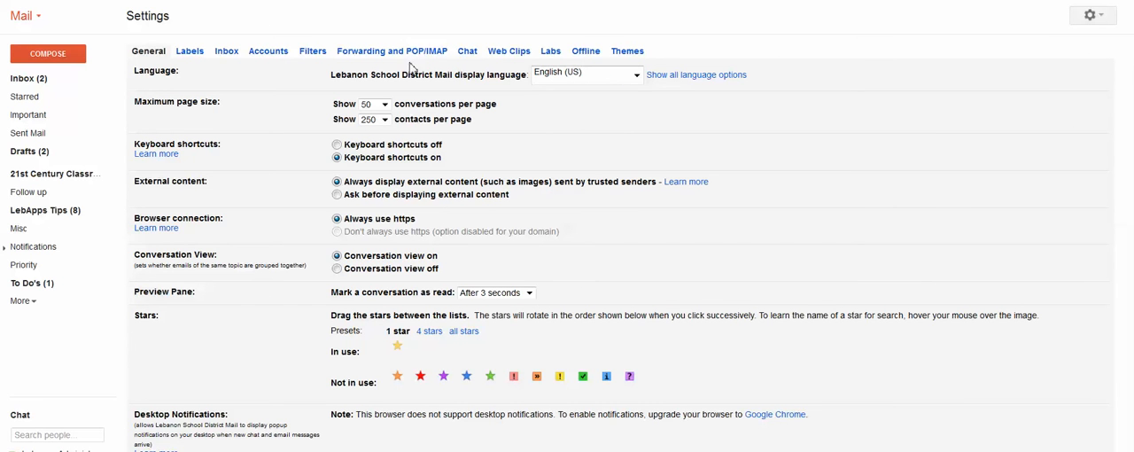
mouse_move(536, 104)
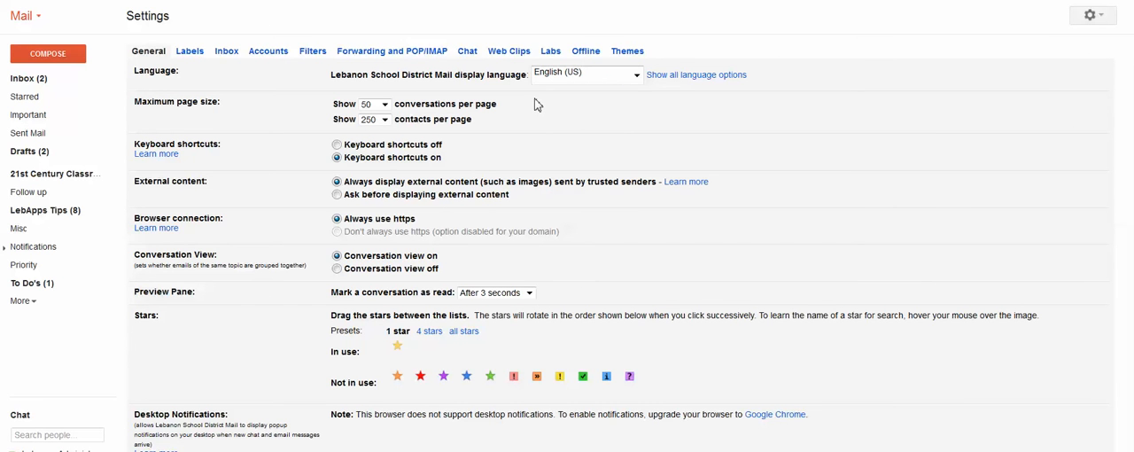
mouse_move(214, 96)
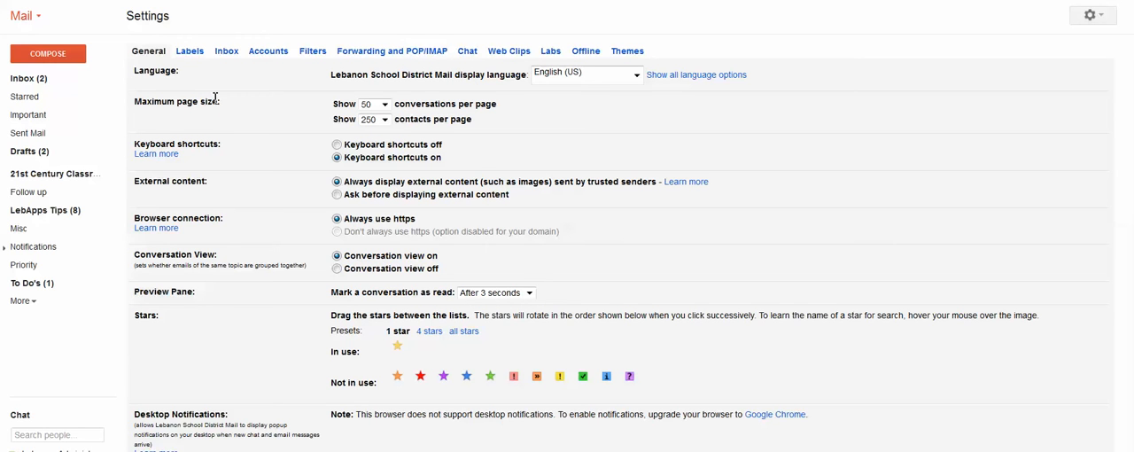
Step: Change Maximum page size from 50 to 100 conversations per page
click(383, 103)
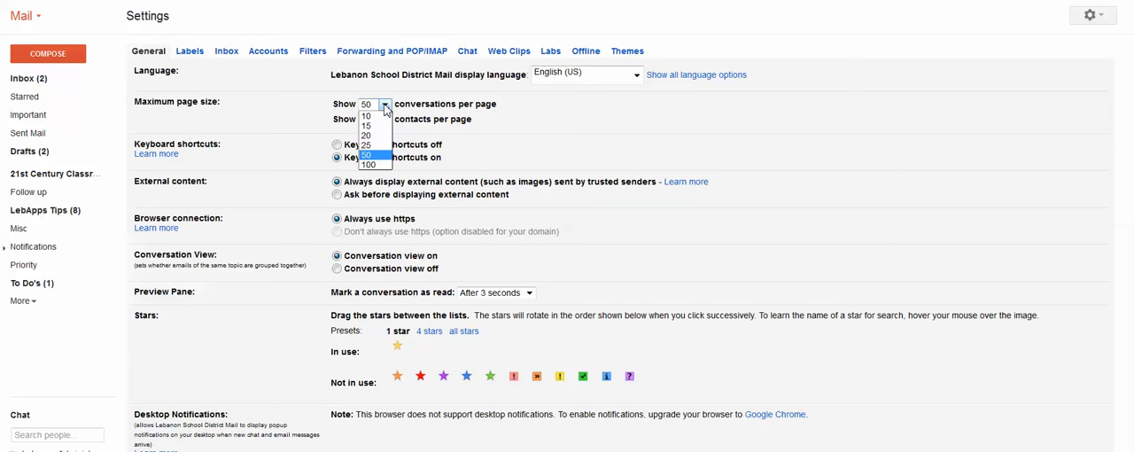
click(368, 165)
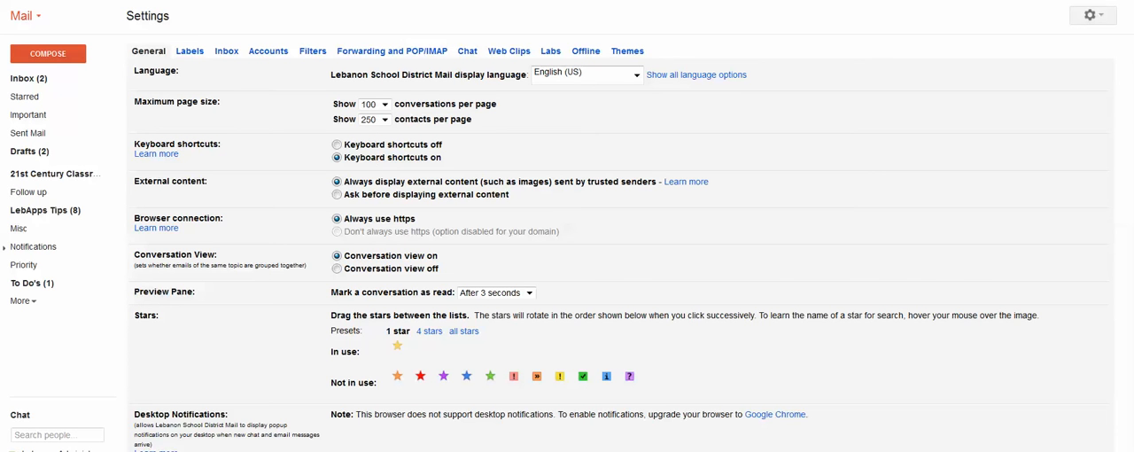
scroll(down, 3)
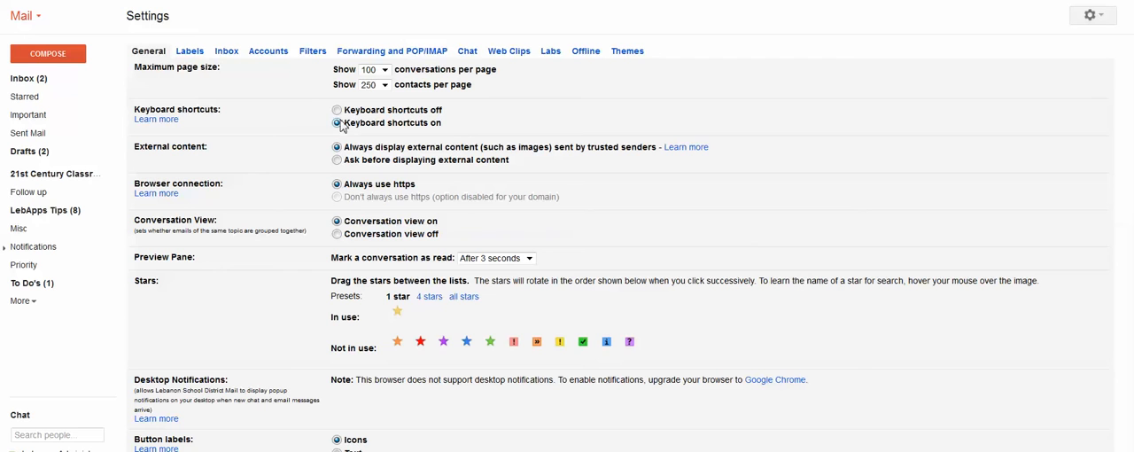
click(337, 110)
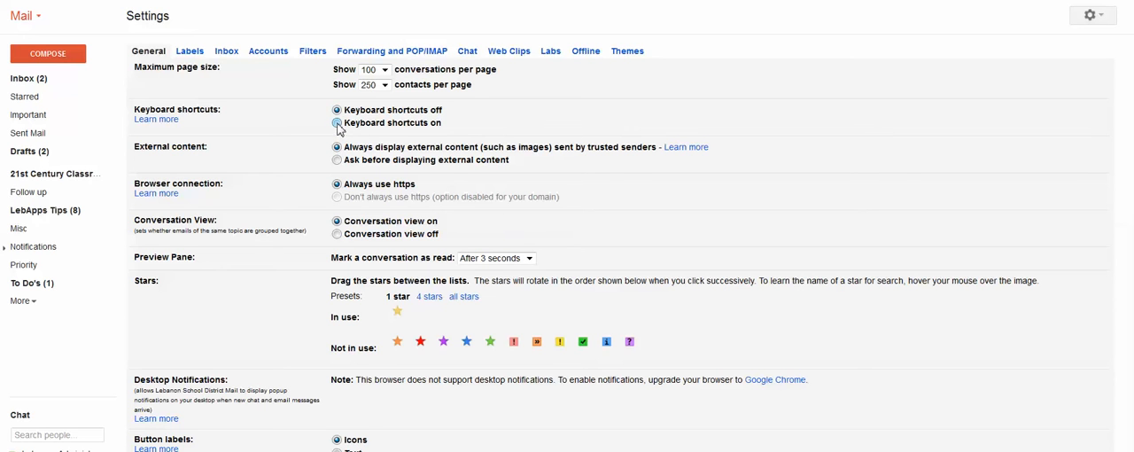
click(336, 122)
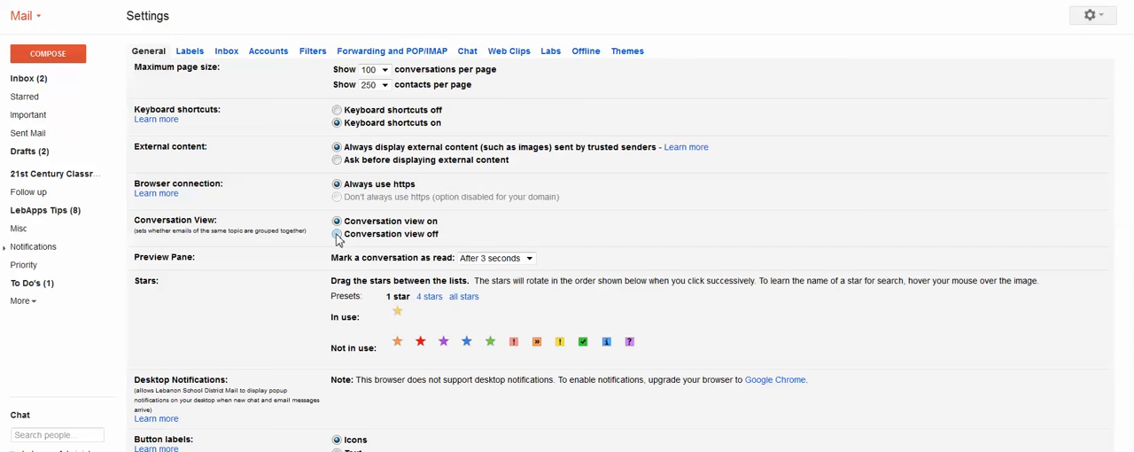
click(336, 220)
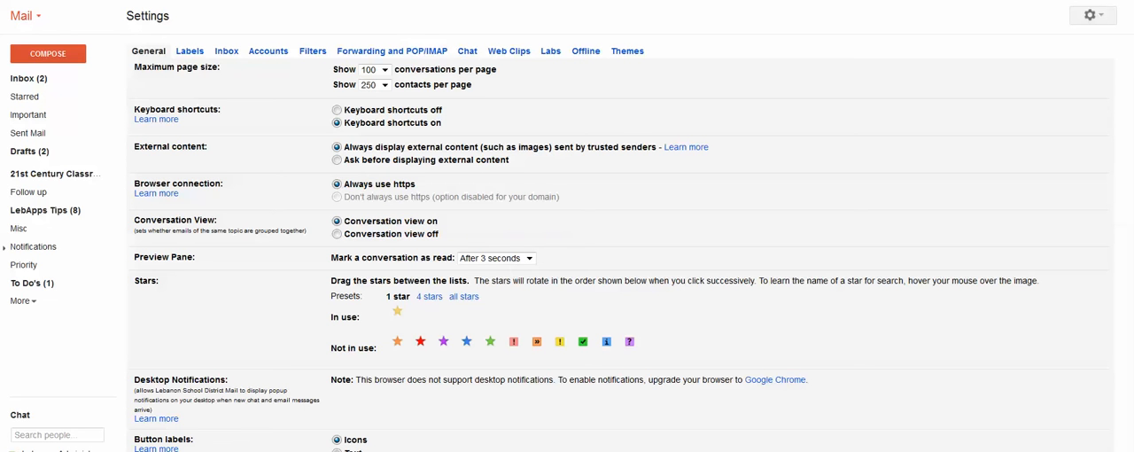
scroll(down, 3)
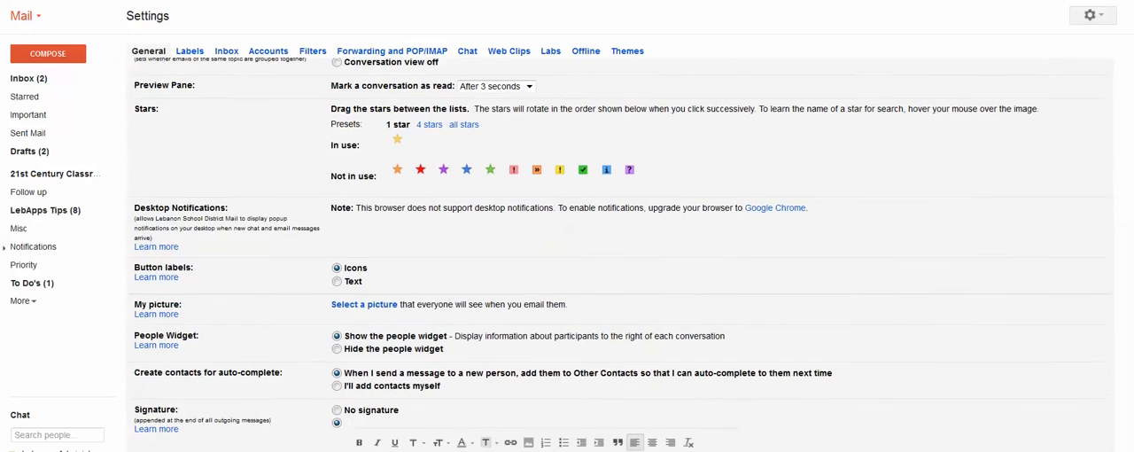
scroll(down, 3)
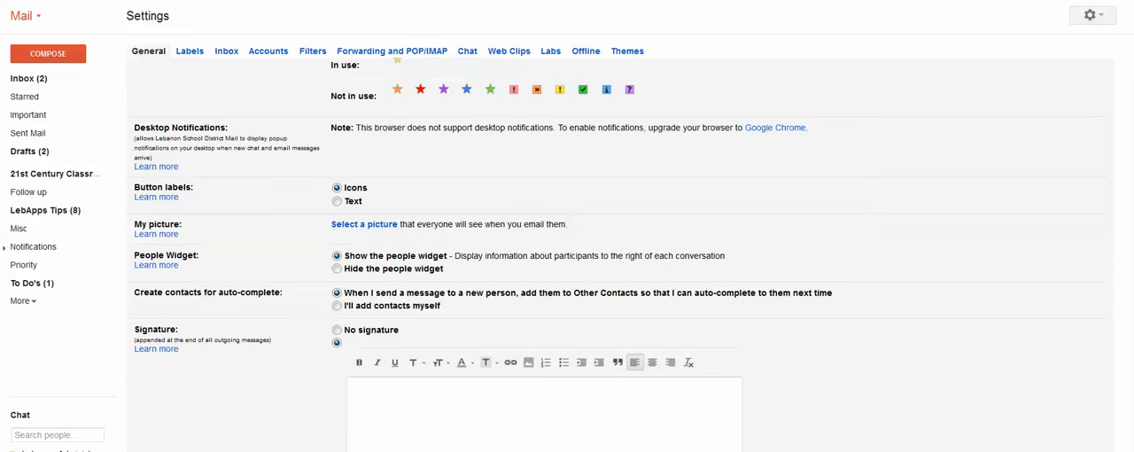
scroll(down, 3)
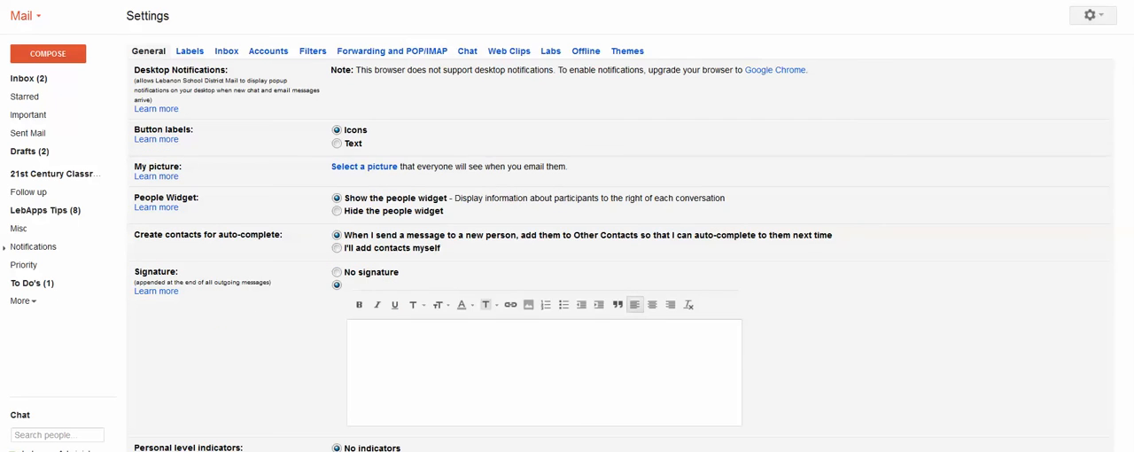
mouse_move(772, 183)
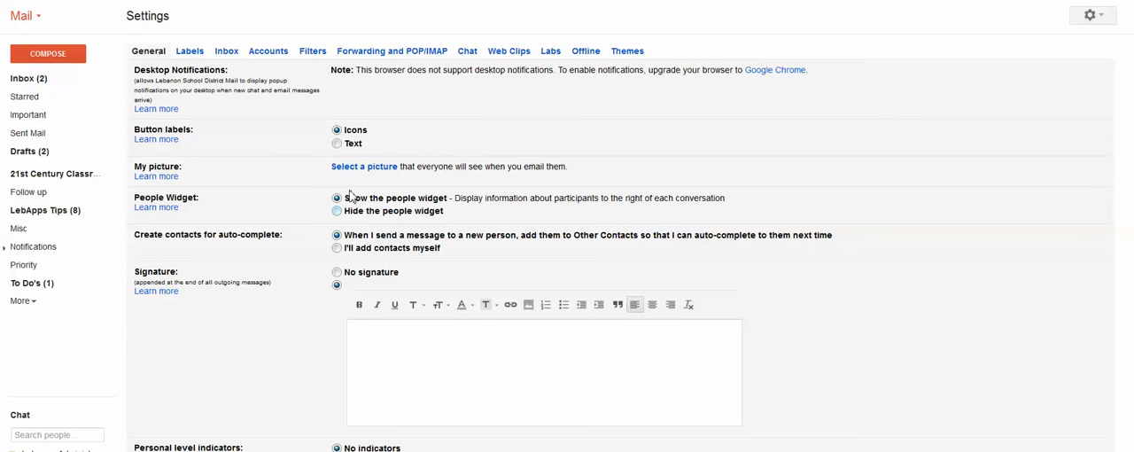
mouse_move(363, 166)
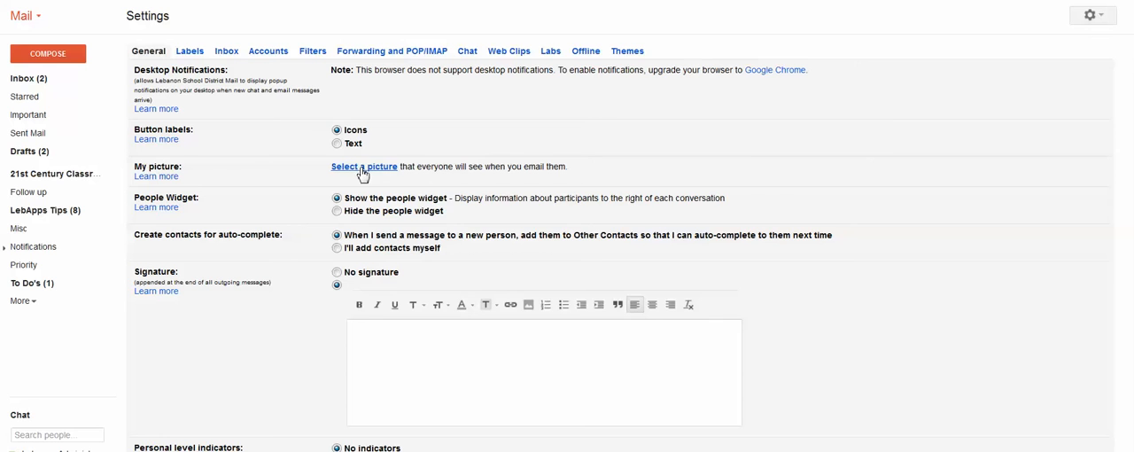
Step: Under My picture, choose 'Select a picture' and browse the computer for a file
click(363, 166)
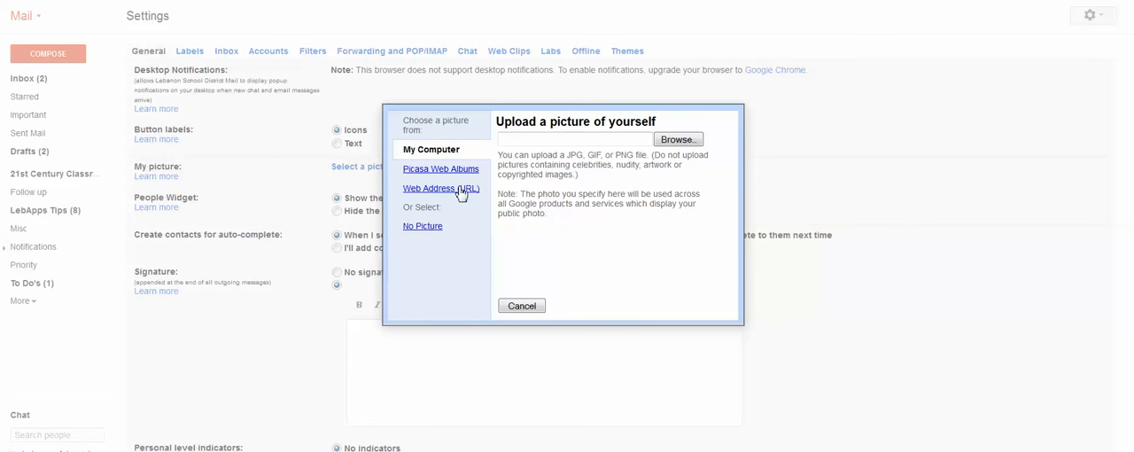
mouse_move(469, 169)
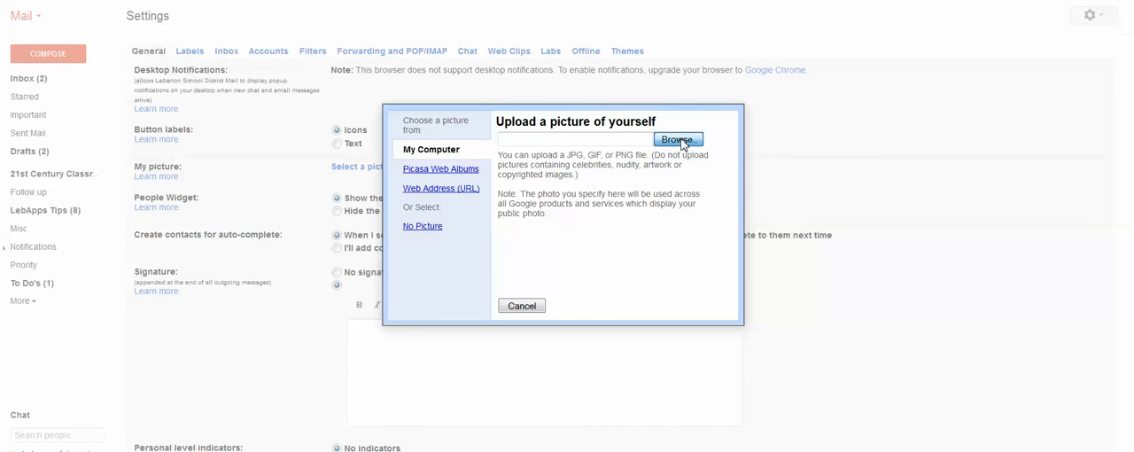
click(678, 140)
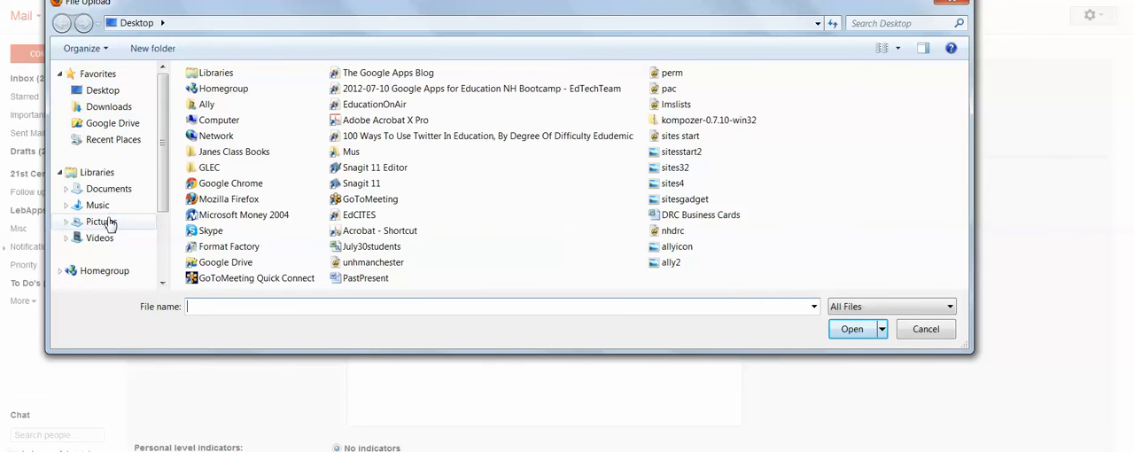
Step: Select the Lighthouse photo from Pictures > Sample Pictures for upload
click(101, 221)
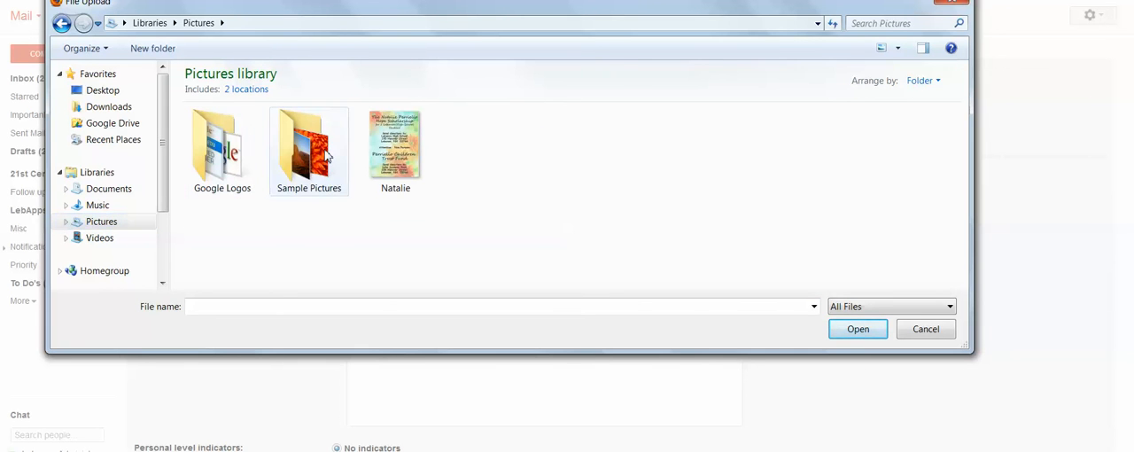
double_click(308, 143)
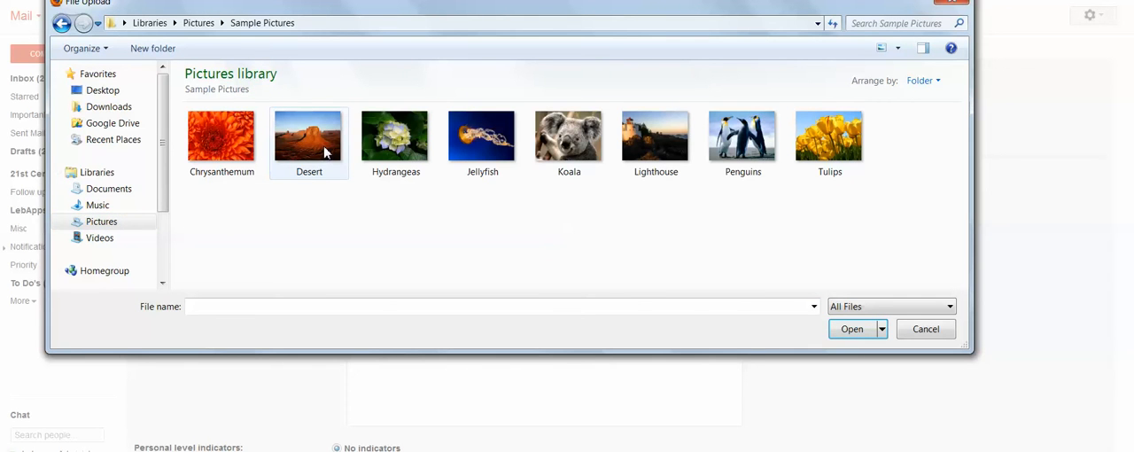
mouse_move(309, 138)
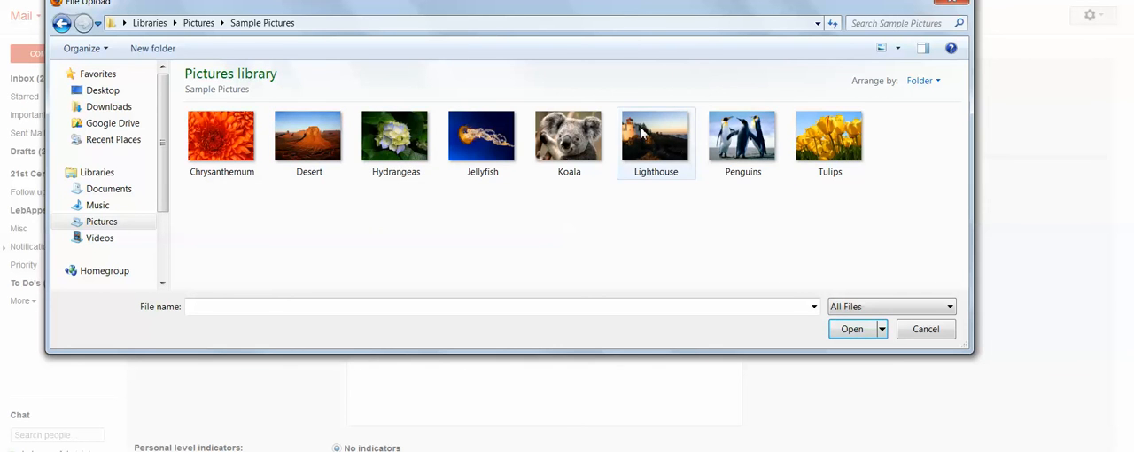
click(395, 136)
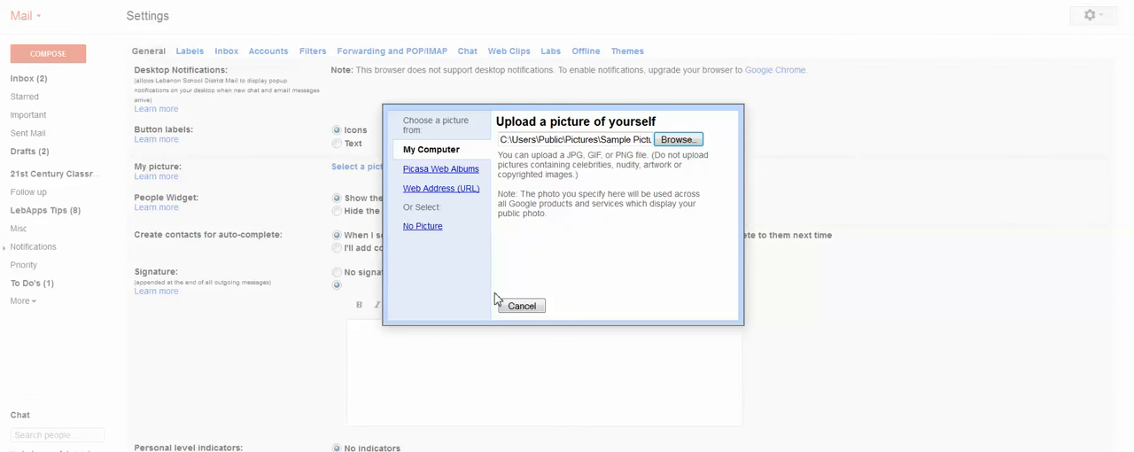
Step: Move and enlarge the crop box to frame the hydrangea photo
click(677, 140)
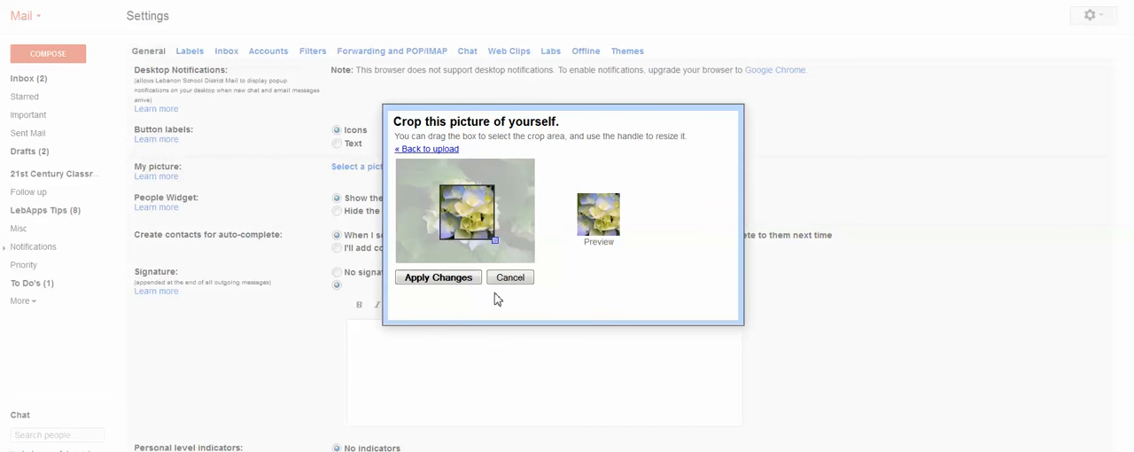
drag(493, 241, 512, 259)
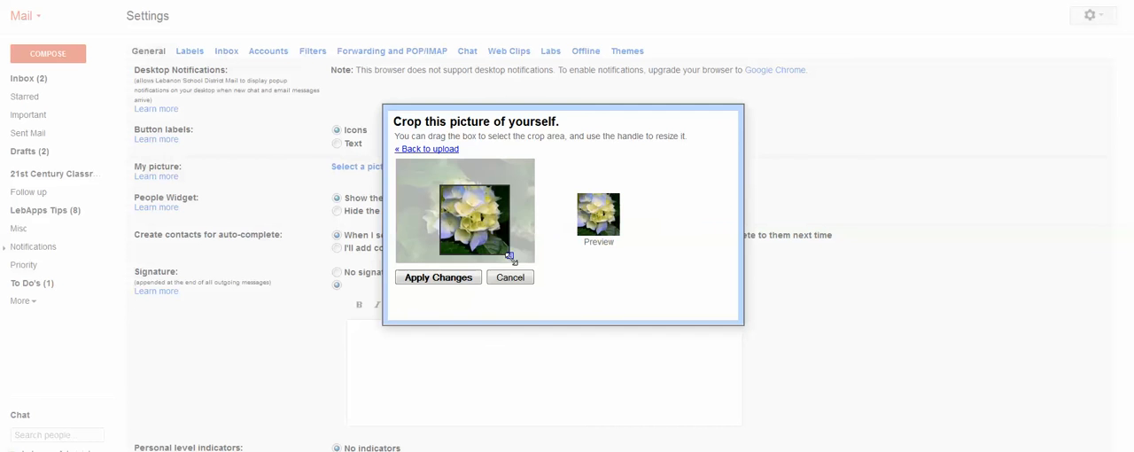
drag(513, 256, 527, 261)
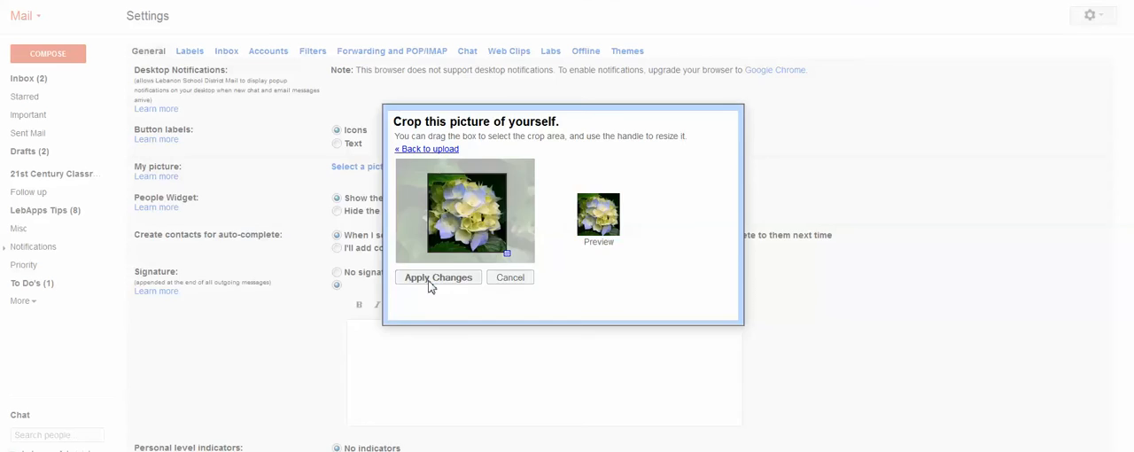
Step: Apply the crop and set the profile picture to Visible to everyone
click(438, 277)
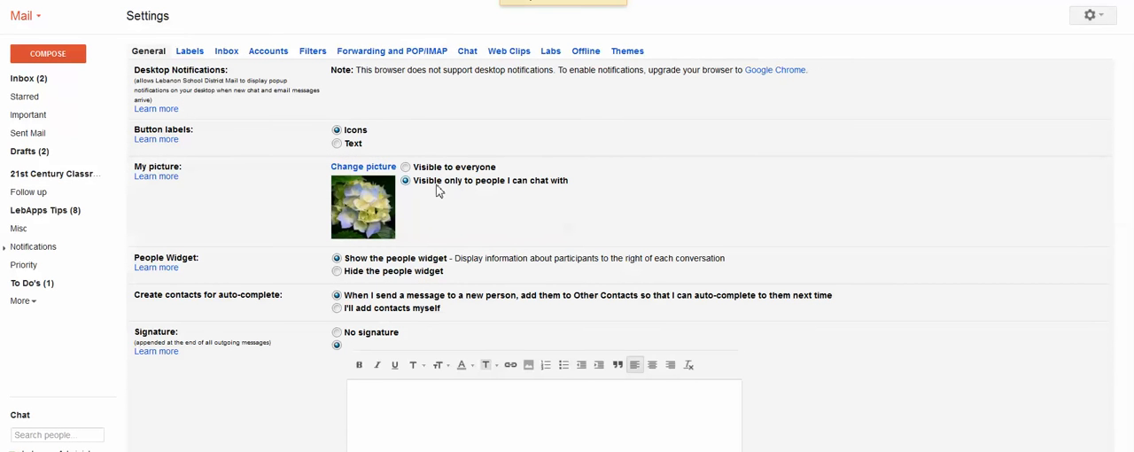
click(406, 167)
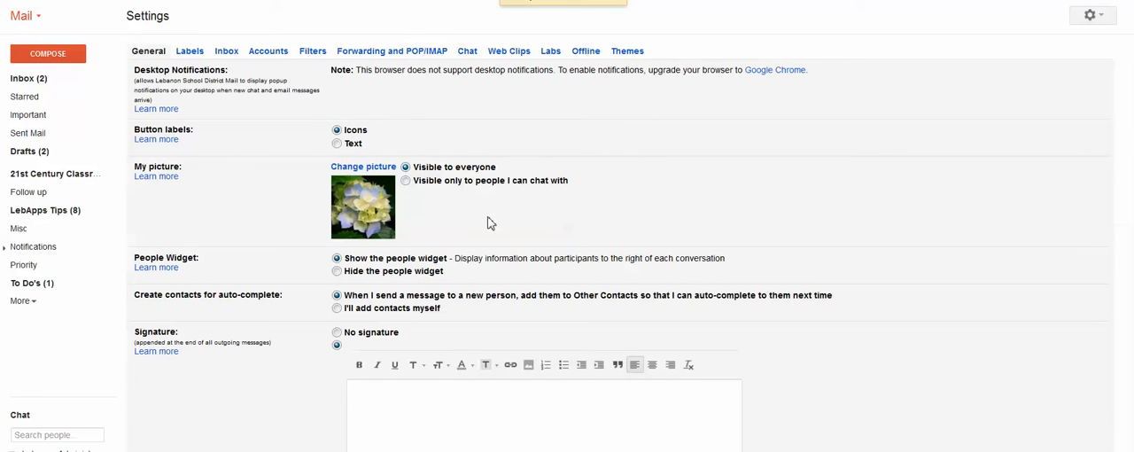
mouse_move(264, 246)
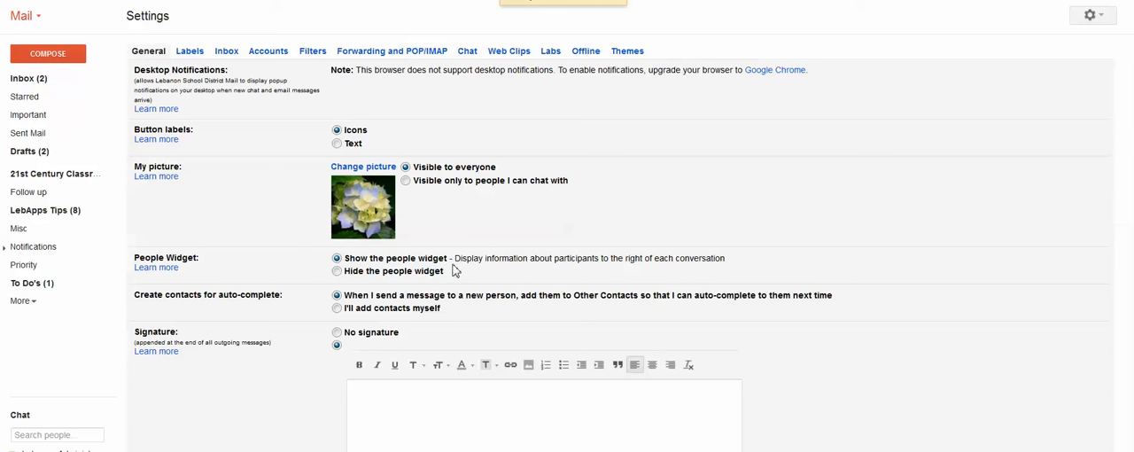
mouse_move(452, 265)
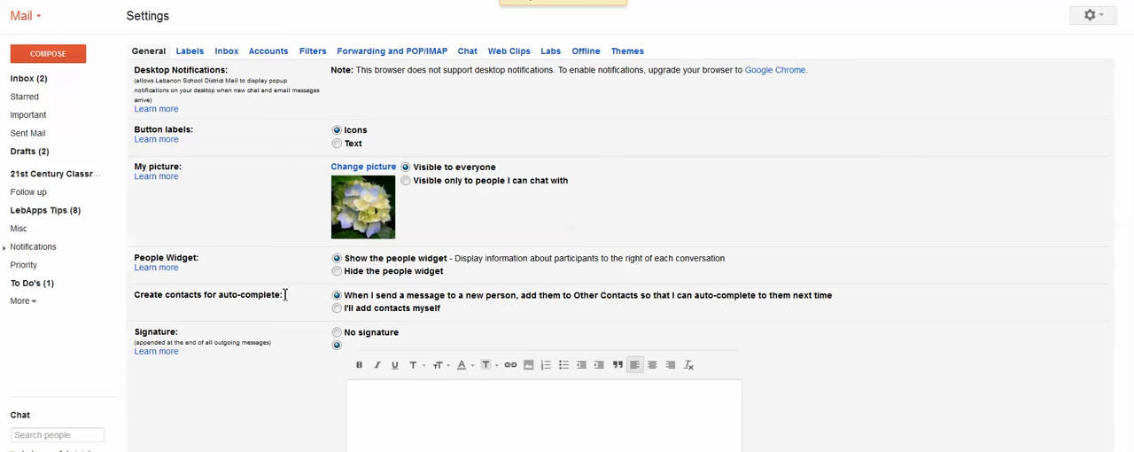
mouse_move(554, 362)
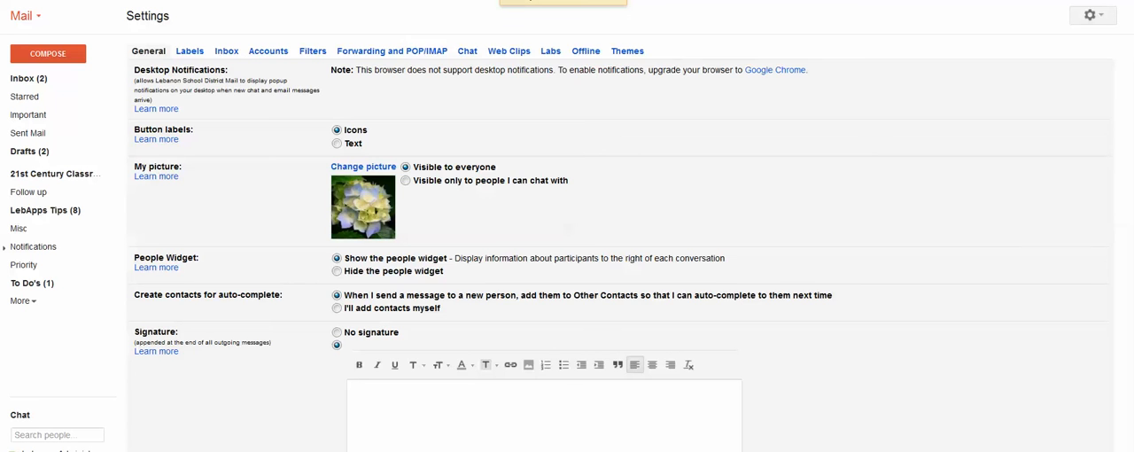
Step: Type a signature with 'Lebanon Administr', an address line and lebadm/skype handles, then clear it
scroll(down, 3)
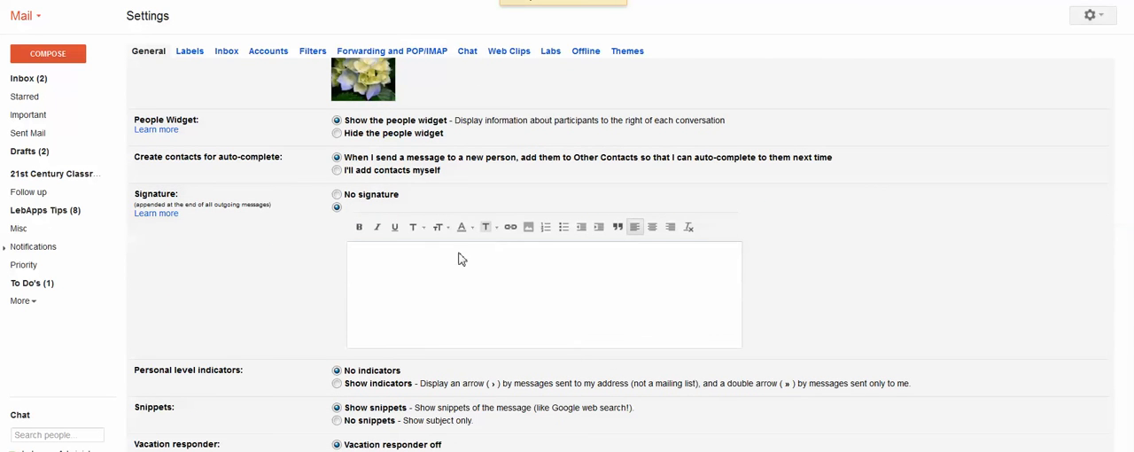
text(L)
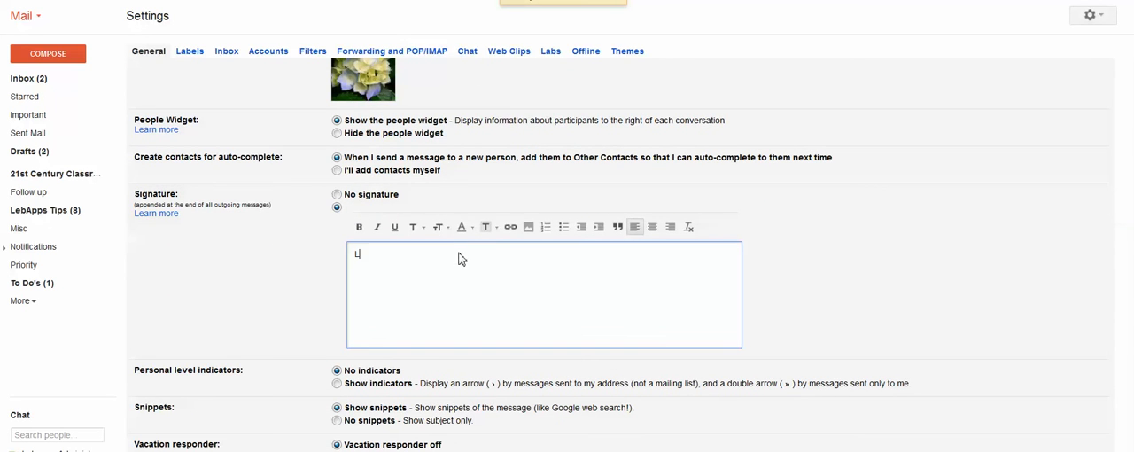
text(Lebanon Administr)
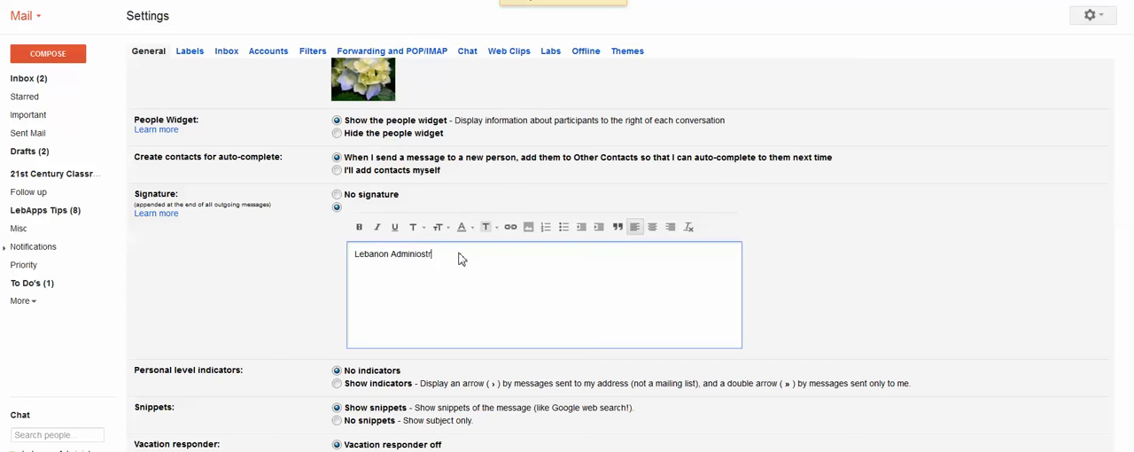
key(BackSpace)
text(ator)
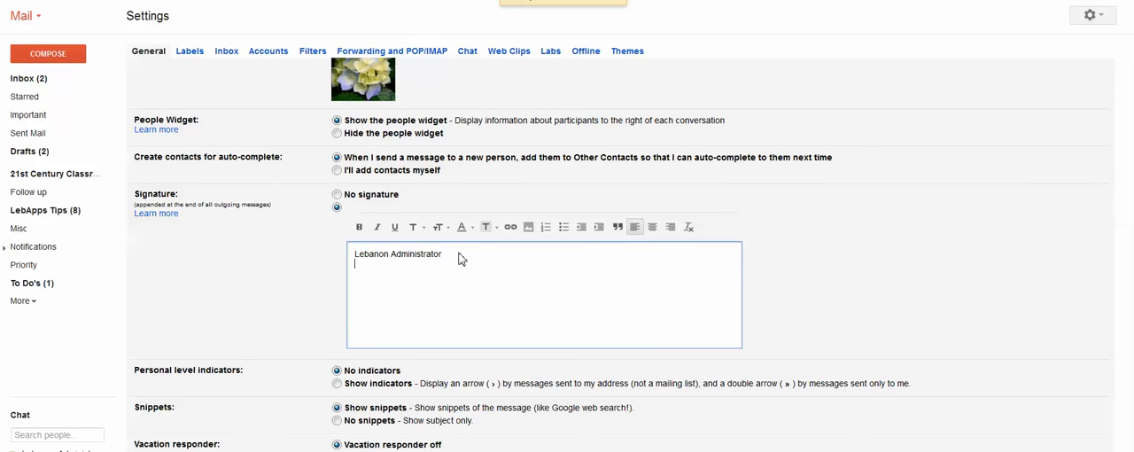
text(Addres)
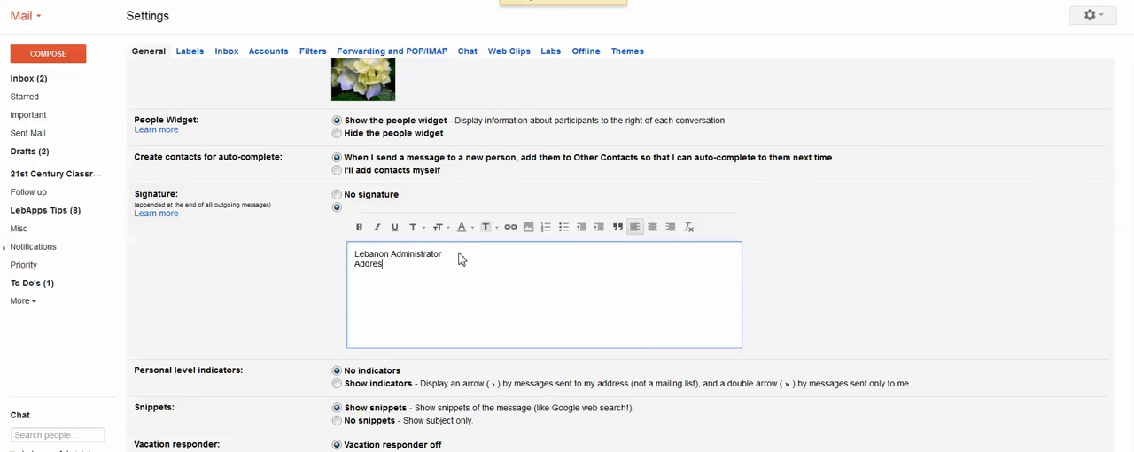
text(s)
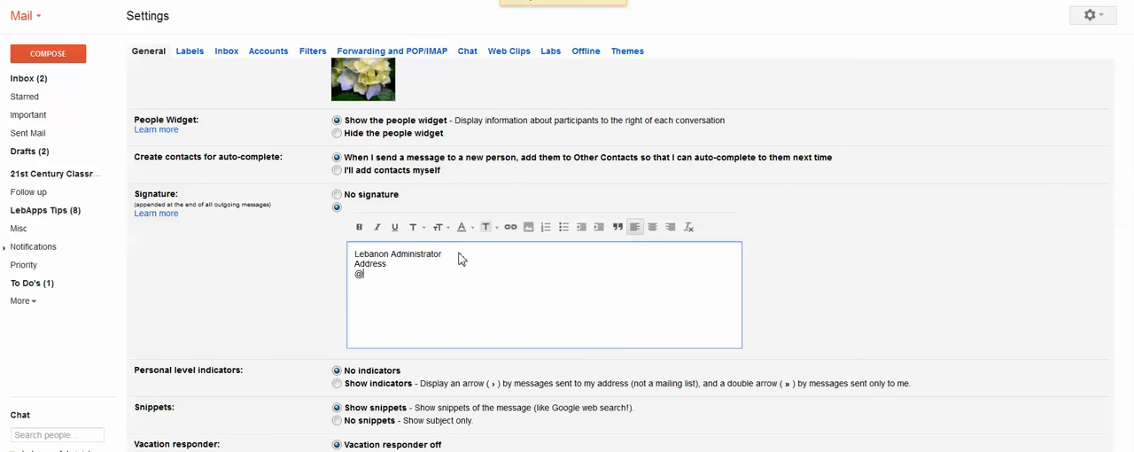
text(lebadm)
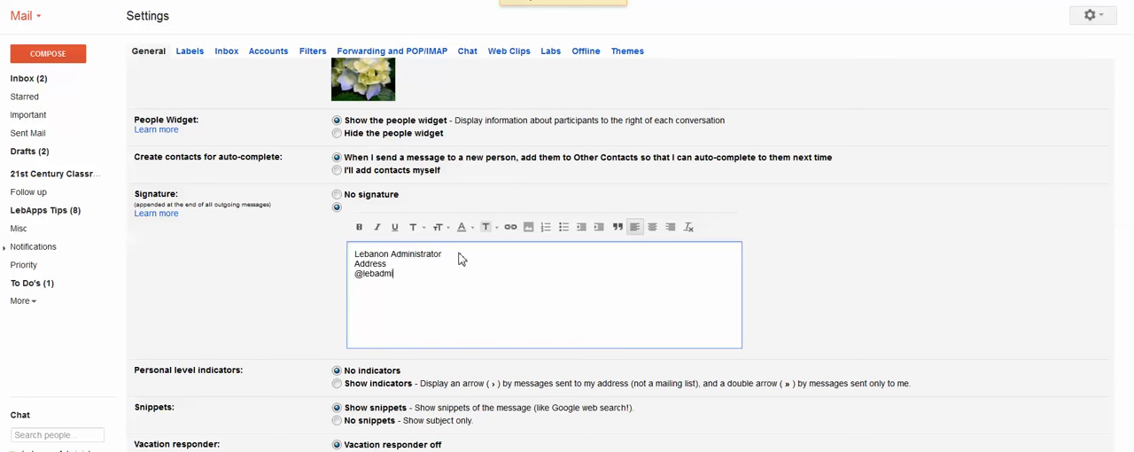
text(leb)
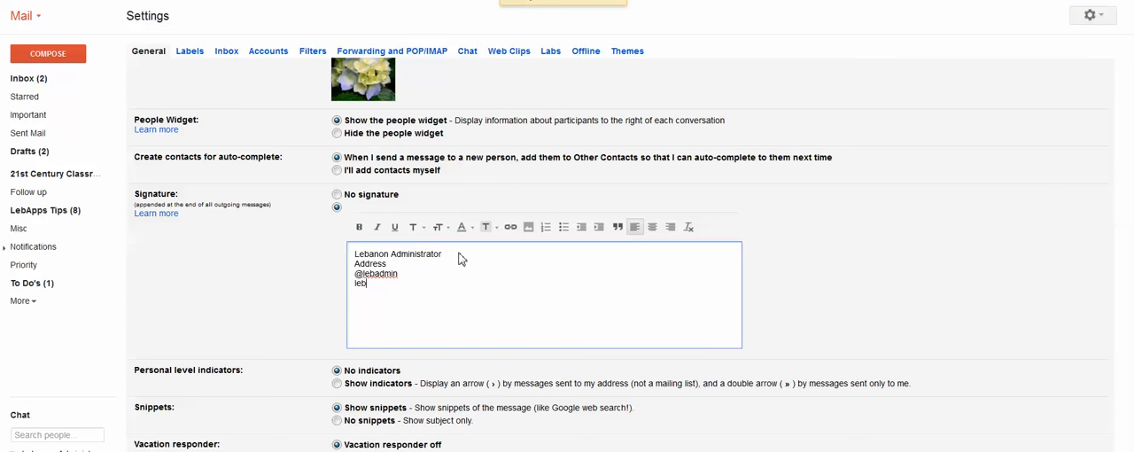
text(skype)
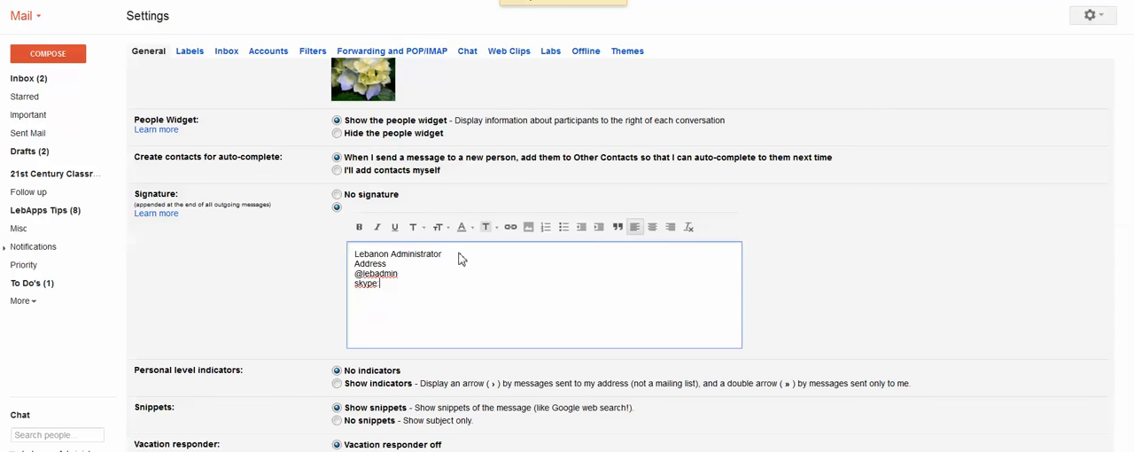
text(leb ad)
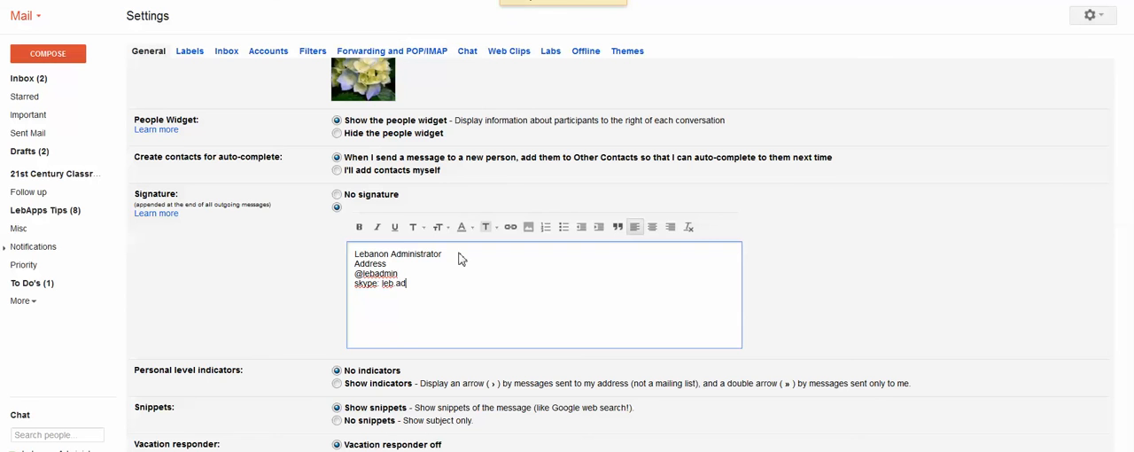
text(min)
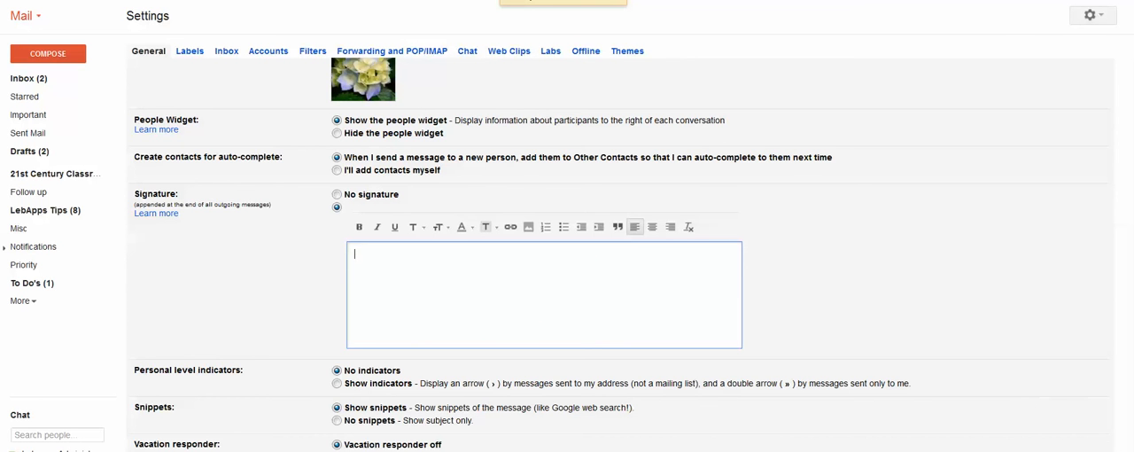
Step: Switch Vacation responder on from August 17, 2012 with message 'I am out of the office.'
scroll(down, 3)
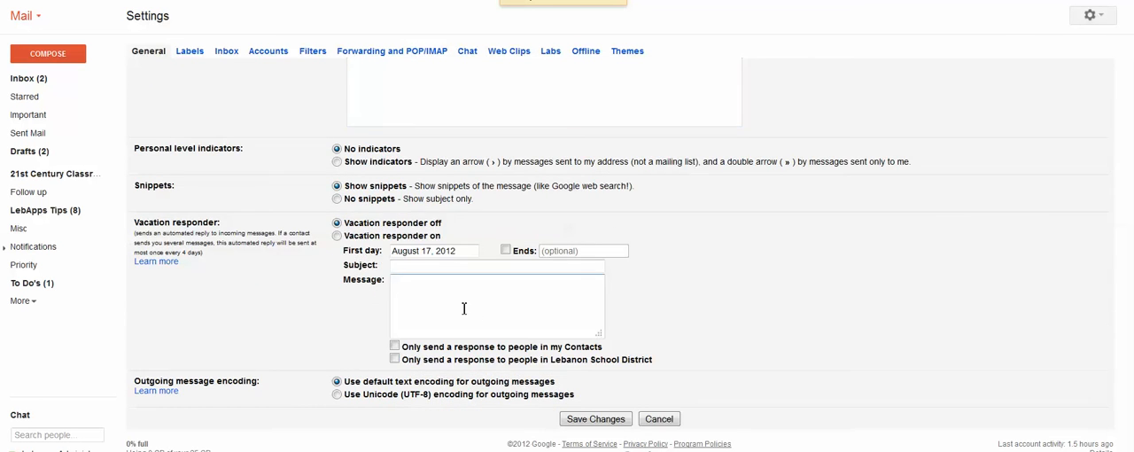
text(I am out of the office.)
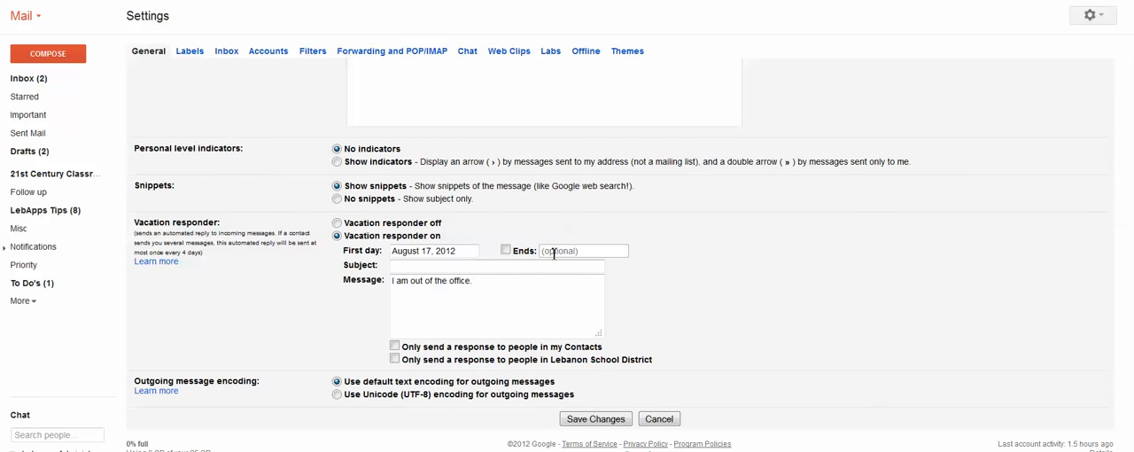
click(581, 251)
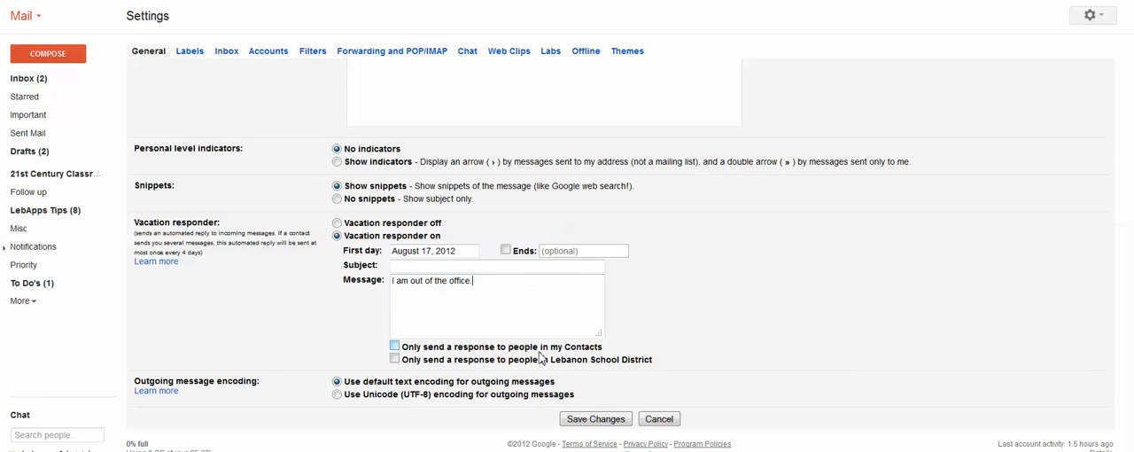
click(394, 346)
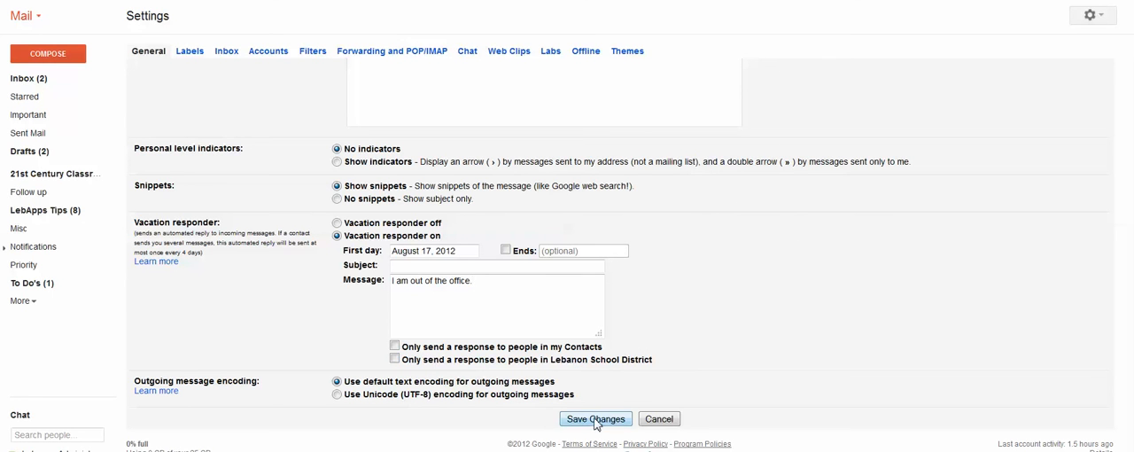
Step: Save Changes on the General settings page
click(596, 419)
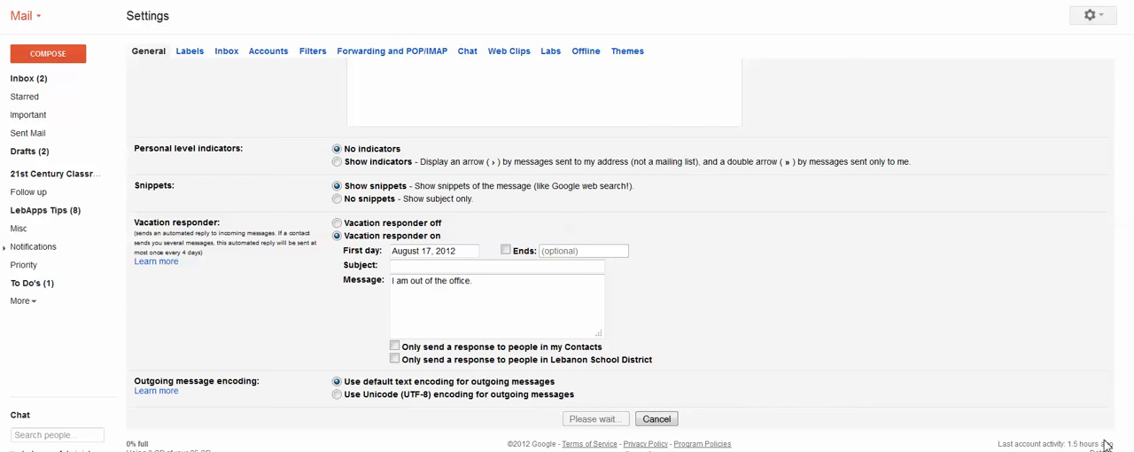
mouse_move(100, 81)
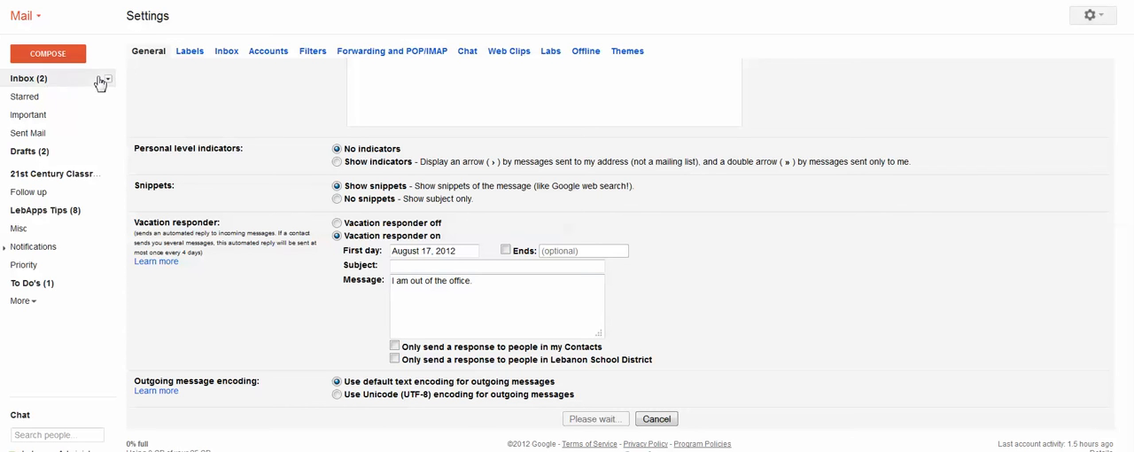